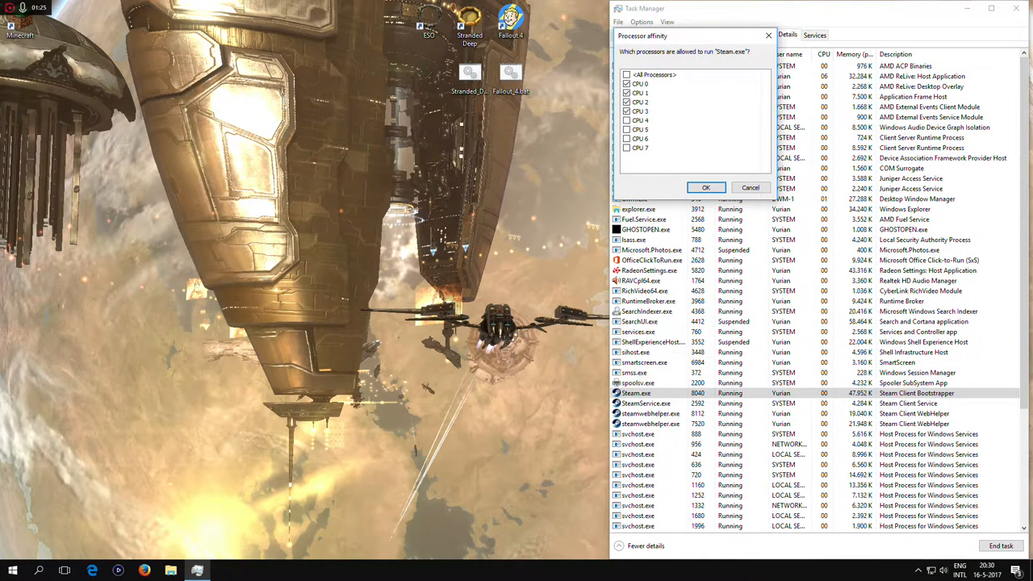
- Keep CPUs 0–3 enabled in Steam.exe's processor affinity and close the dialog
click(627, 111)
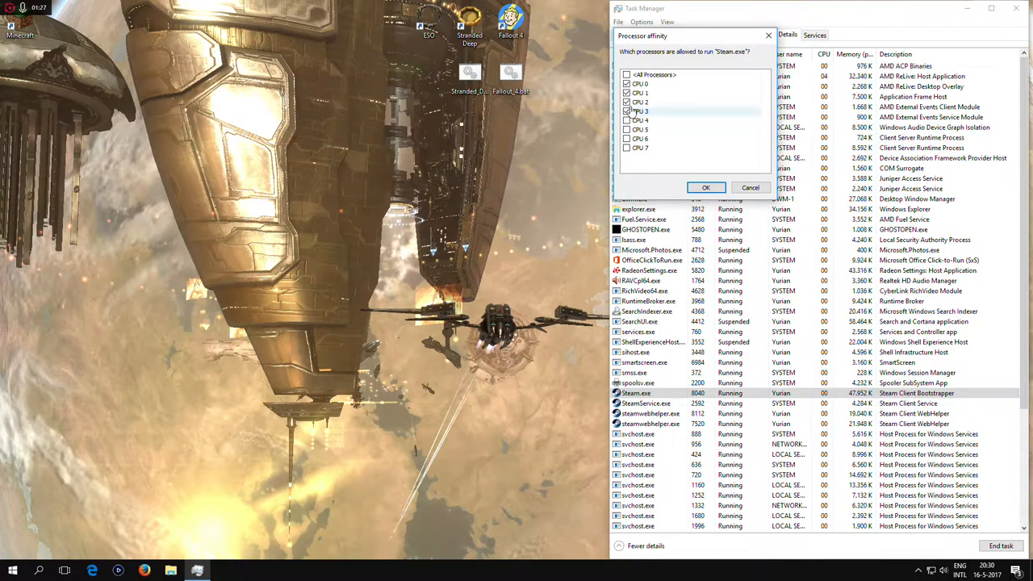
click(627, 119)
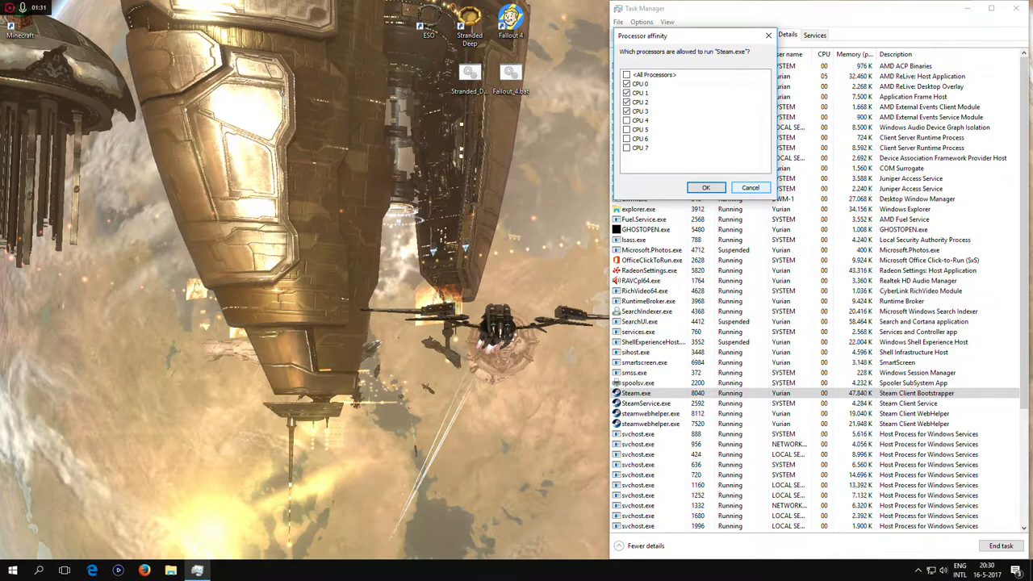
click(750, 187)
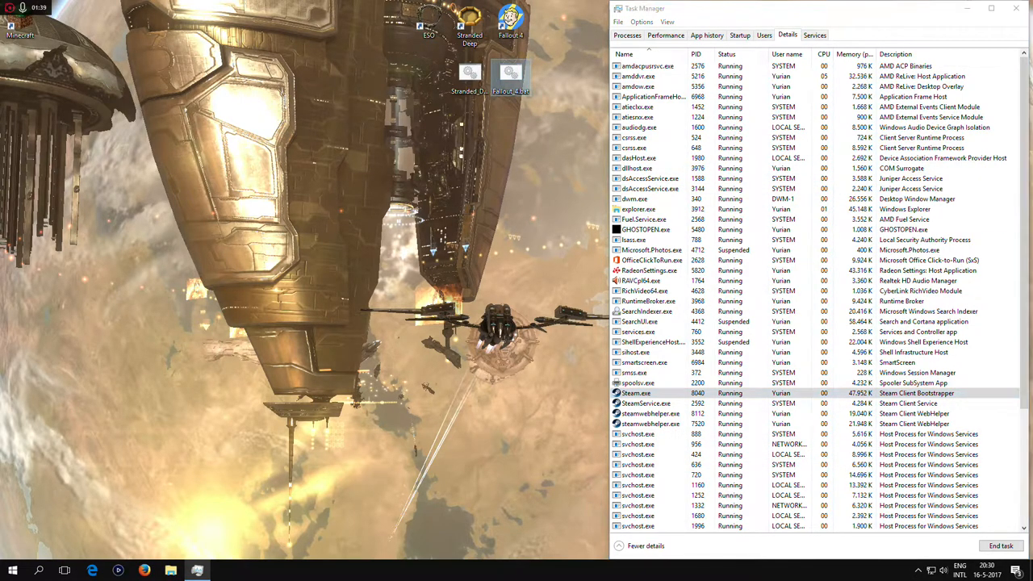
mouse_move(510, 20)
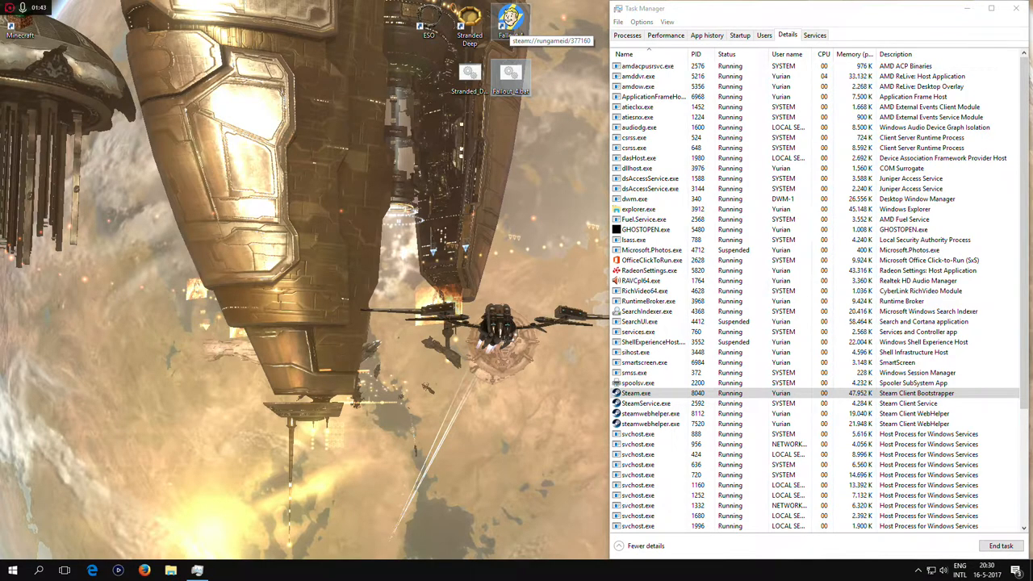
click(665, 34)
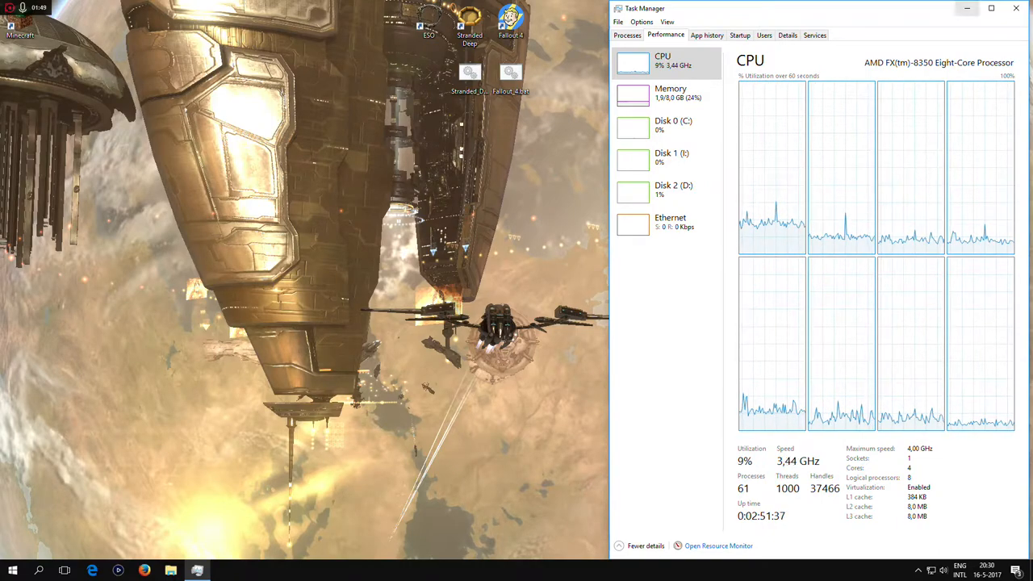
mouse_move(966, 8)
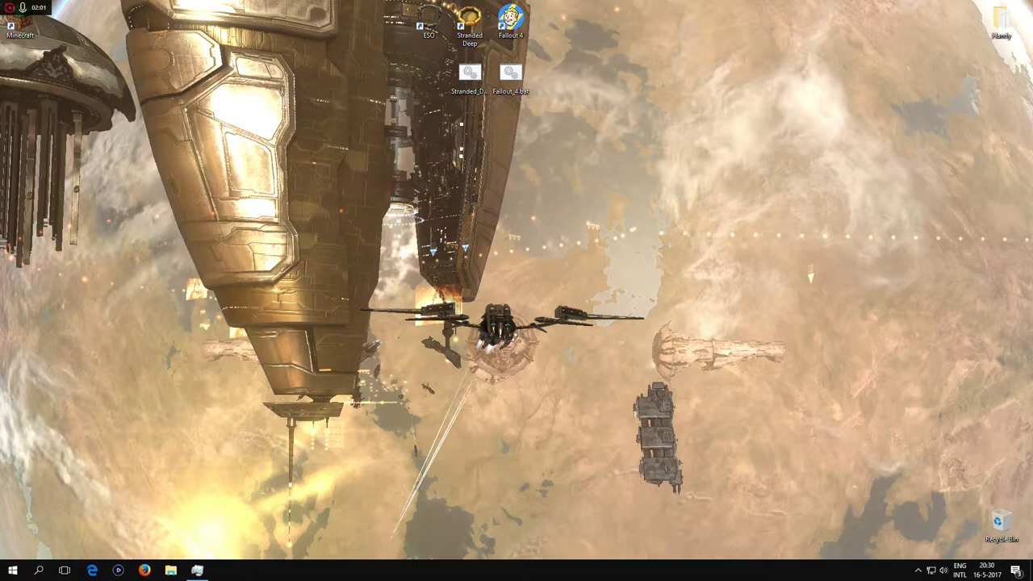
- Open Stranded_Deep.bat in Notepad for editing
double_click(469, 72)
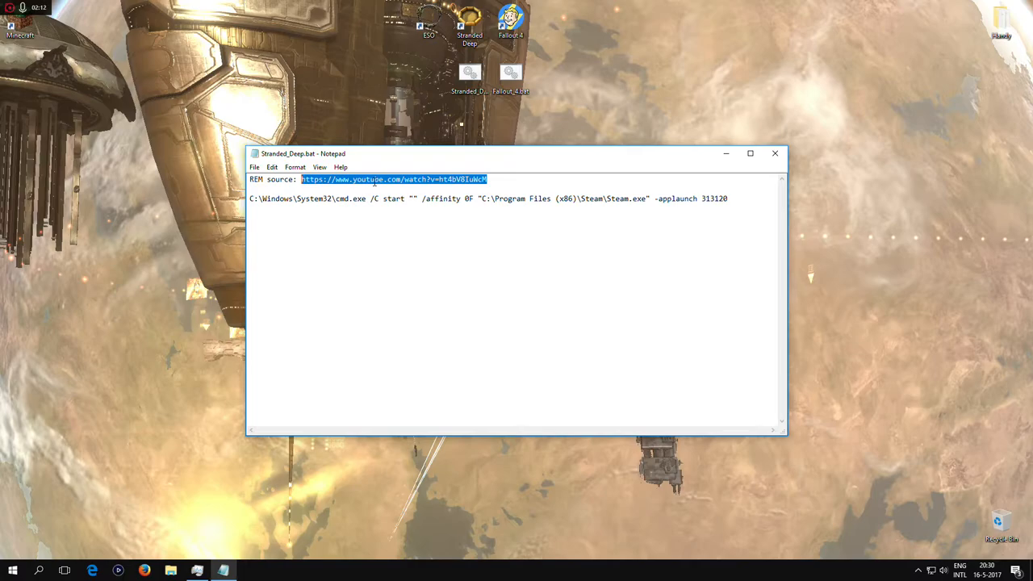
mouse_move(343, 202)
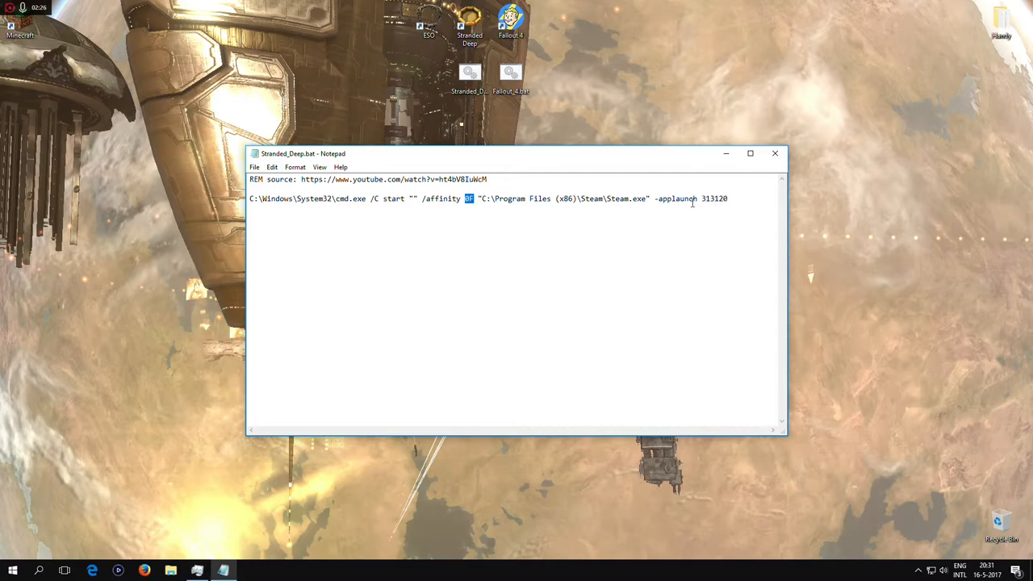
- Highlight the game's app ID 313120 in the launch command
double_click(713, 198)
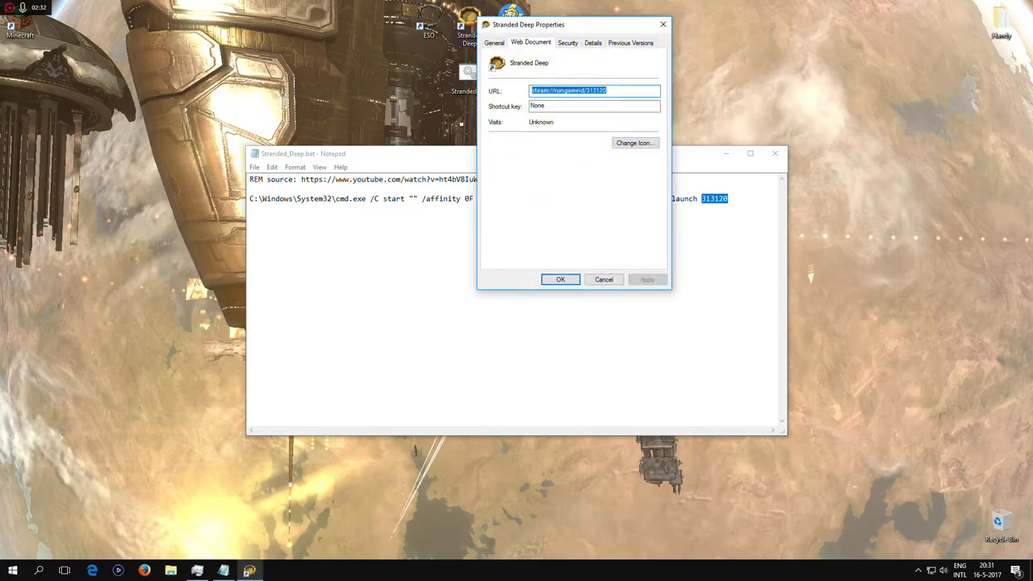
- Open a web browser window, which shows a blank connecting page
click(588, 89)
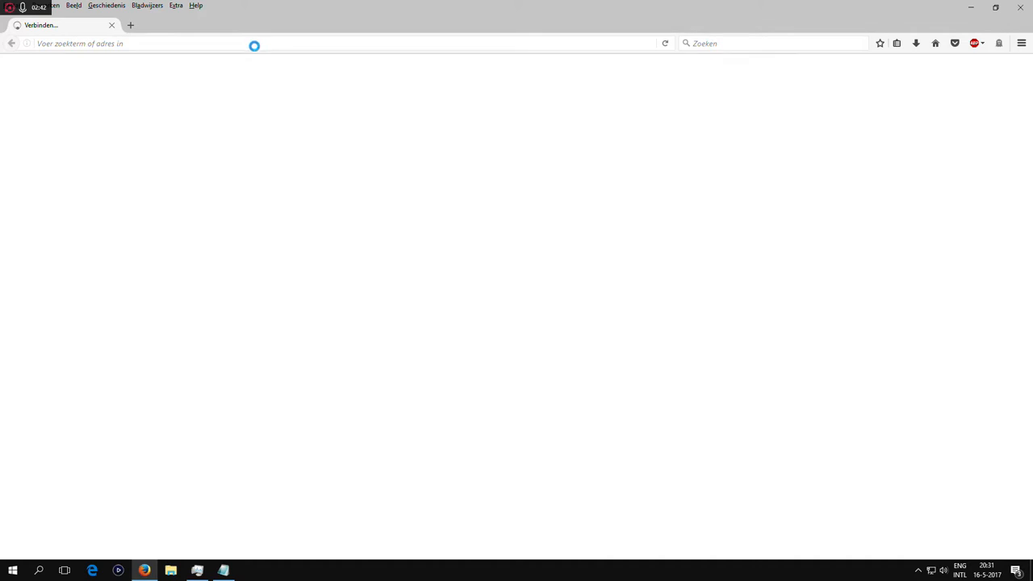
- Load the YouTube video ht4bV8luWcM, pause it, and return to Stranded_Deep.bat
text(https://www.youtube.com/watch?v=ht4bV8luWcM)
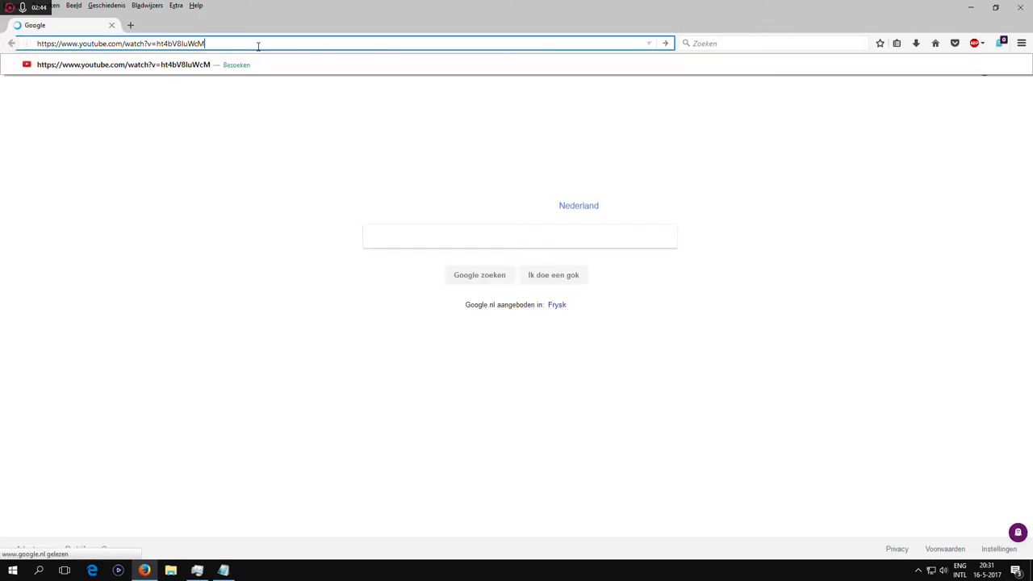
key(Return)
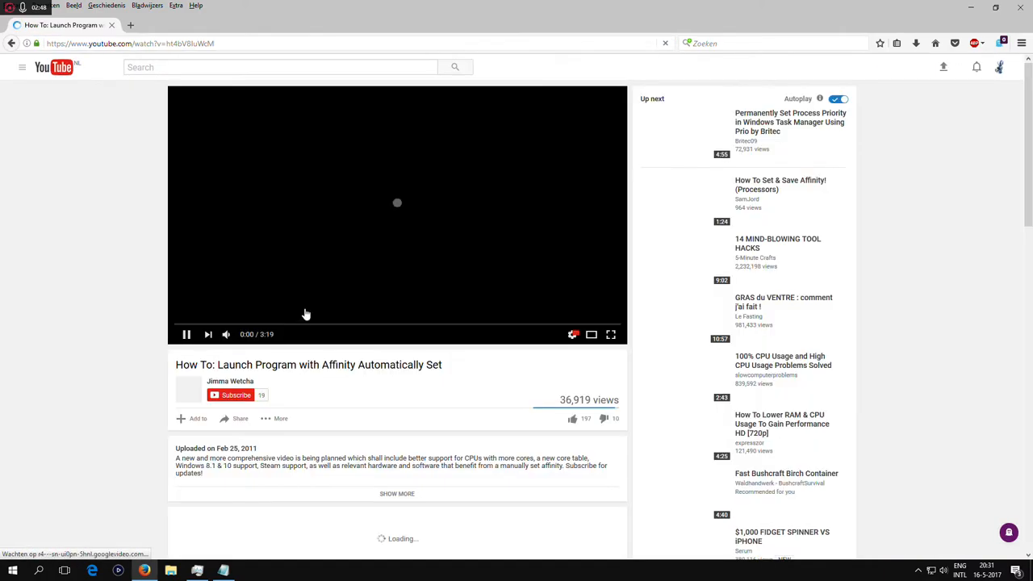
click(185, 334)
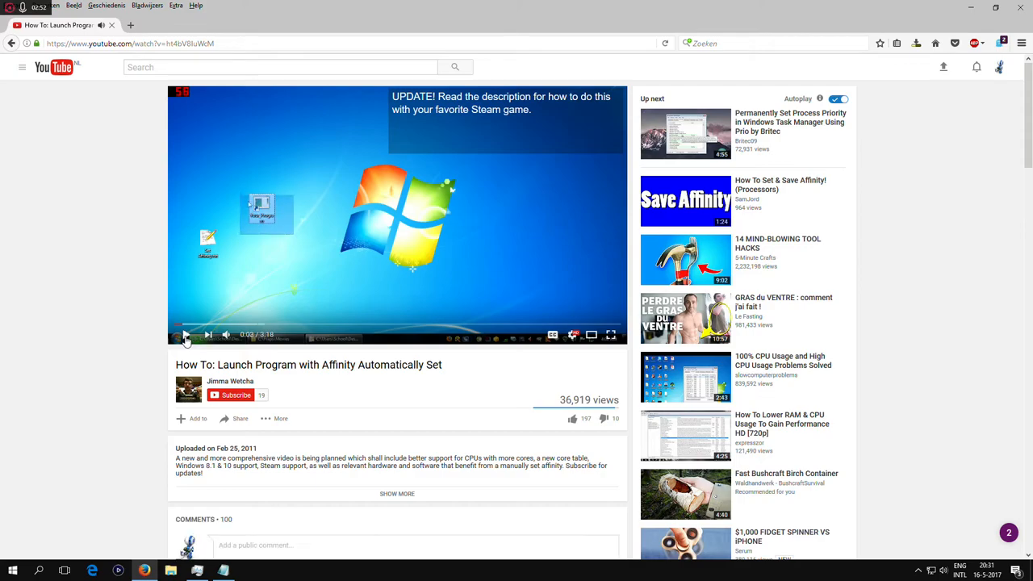
mouse_move(254, 393)
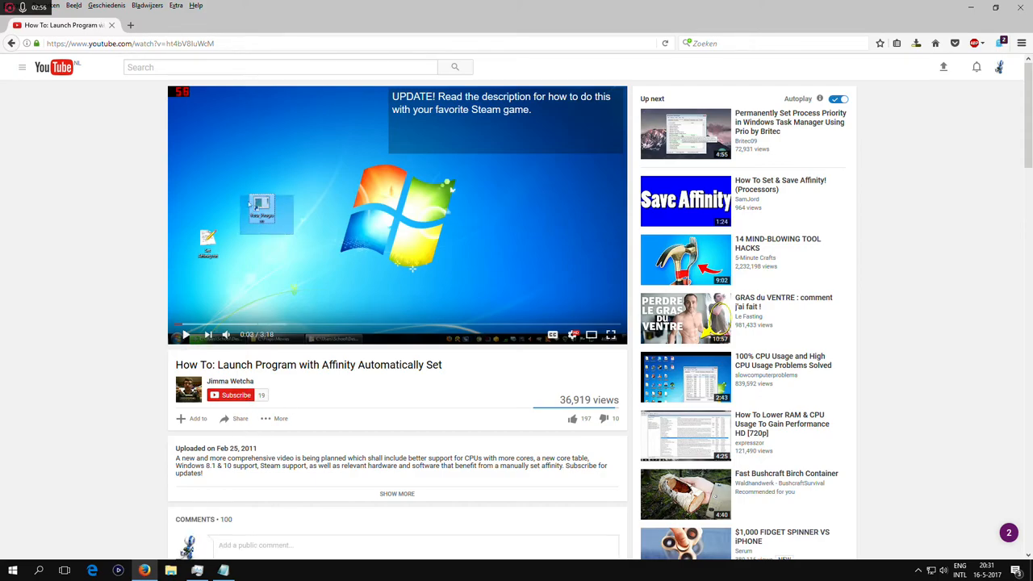
click(239, 418)
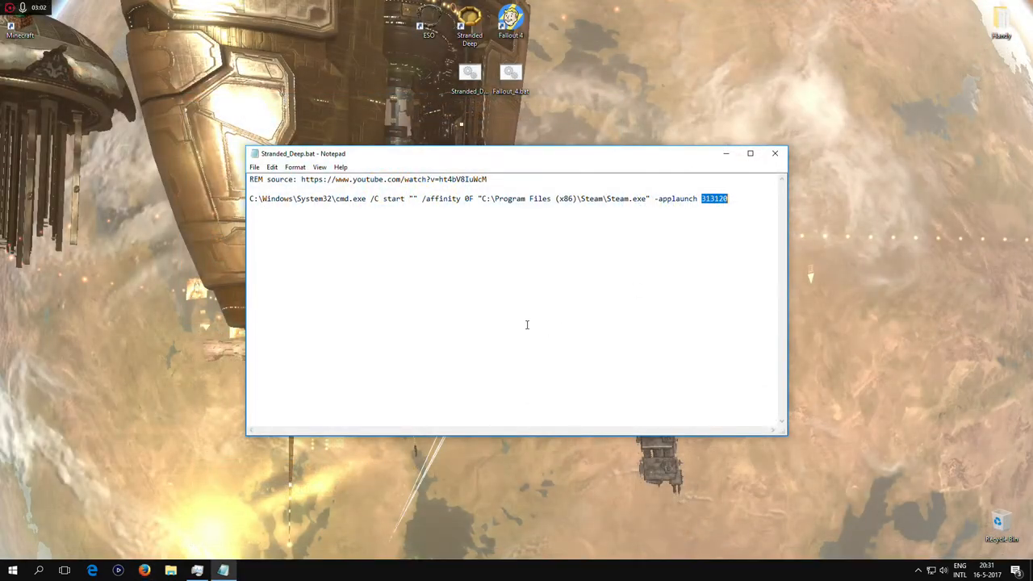
click(708, 199)
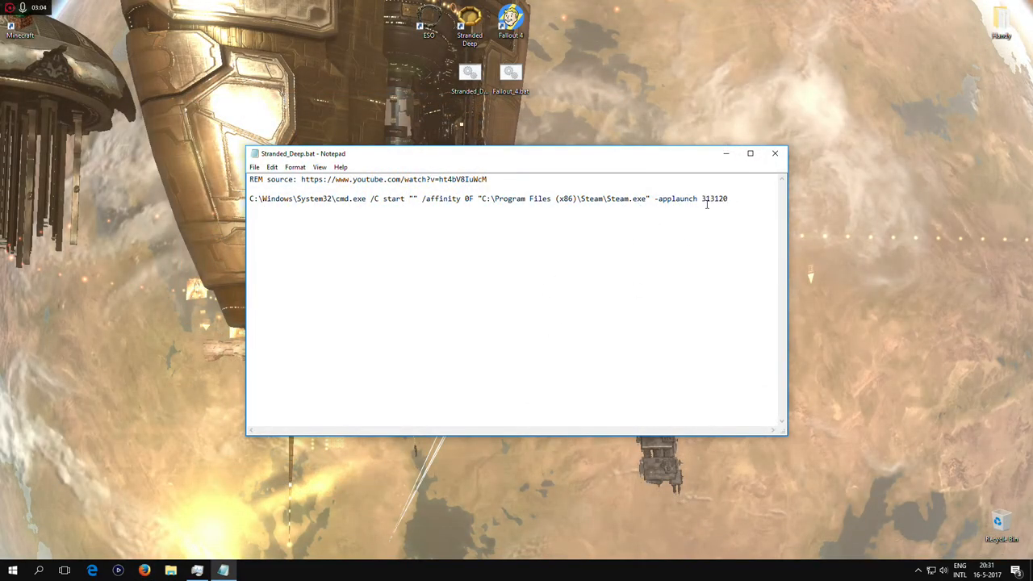